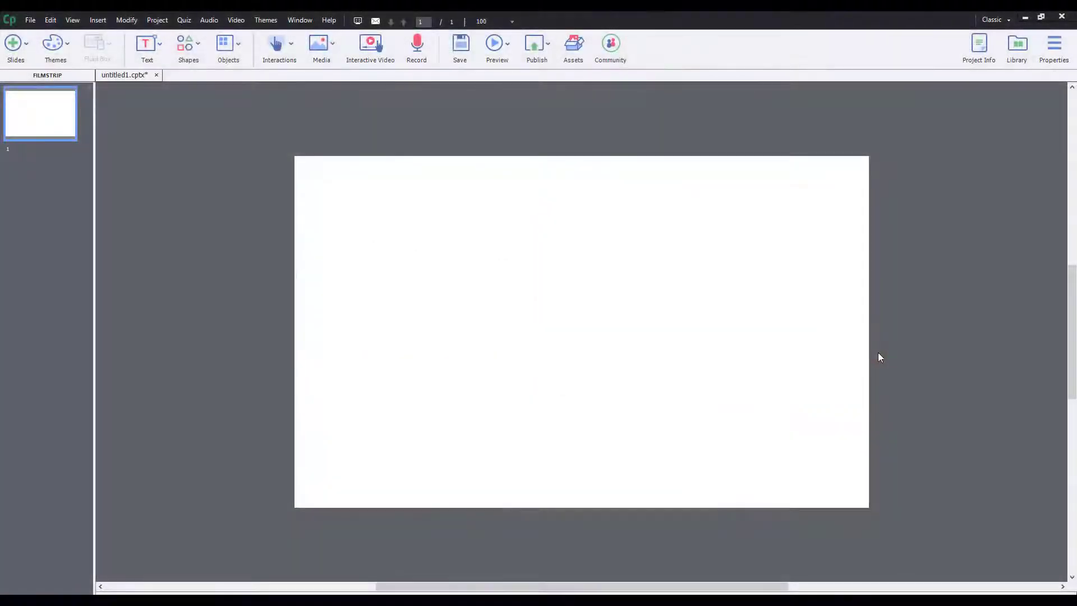
mouse_move(286, 240)
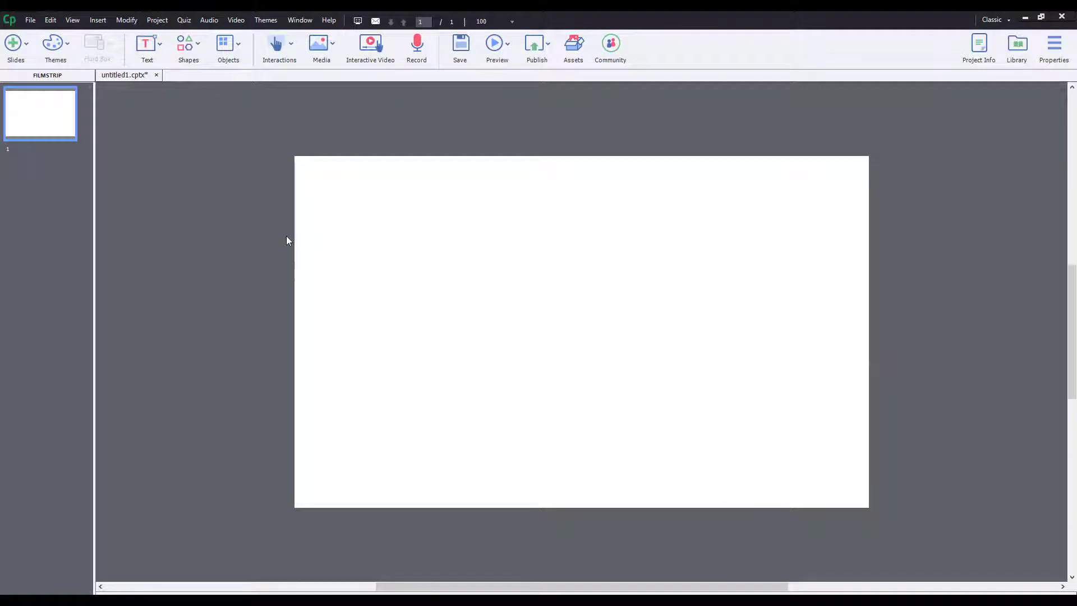
Step: Show Timeline, Progress Indicator, Branching, Skin Editor, Drag and Drop and Comments from the Window menu
left_click(299, 19)
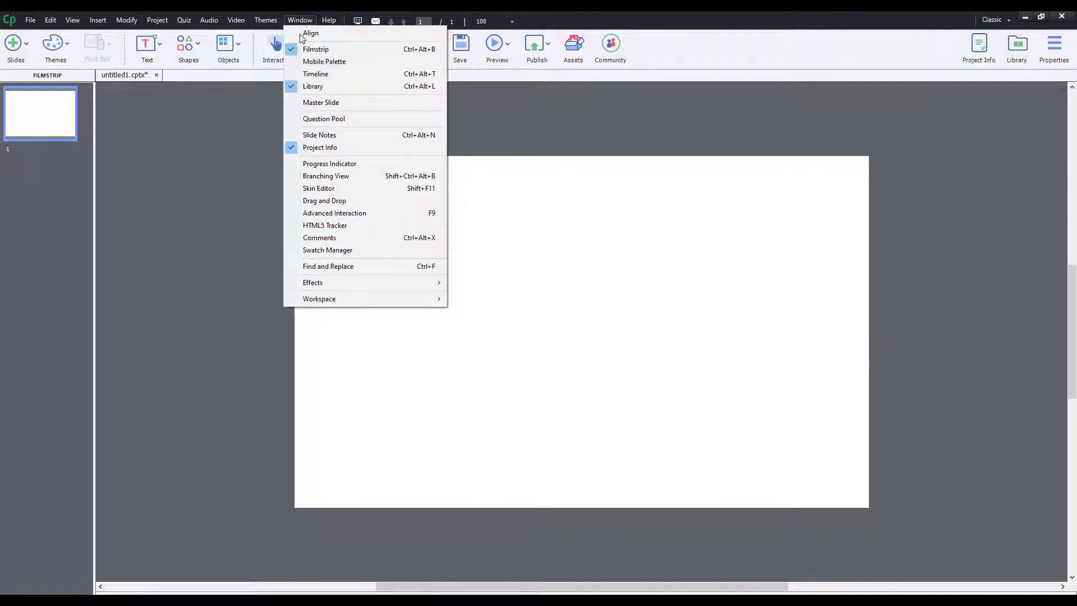
mouse_move(343, 86)
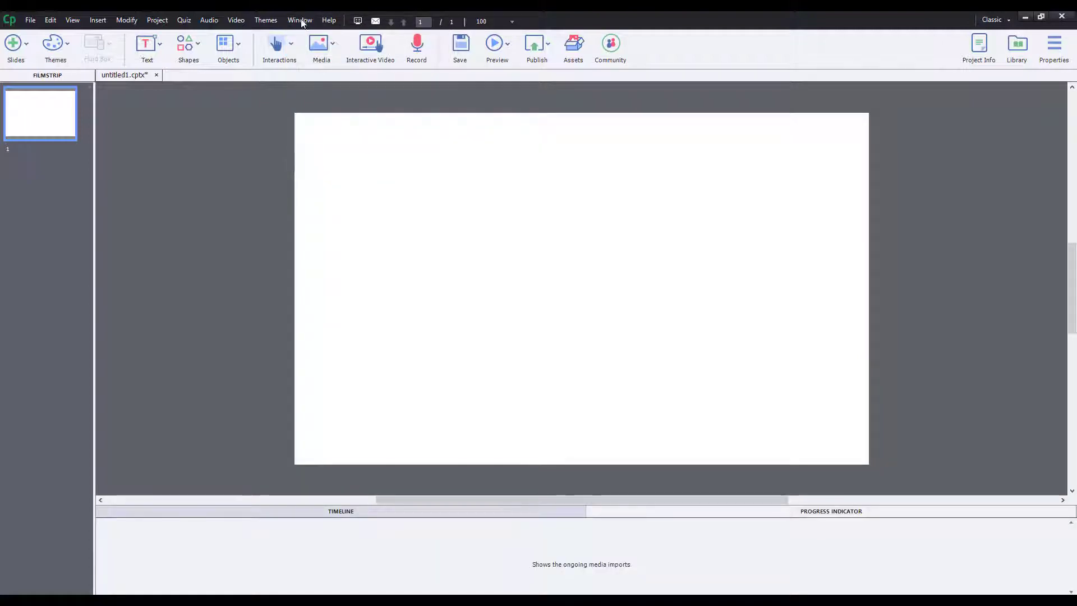
left_click(298, 19)
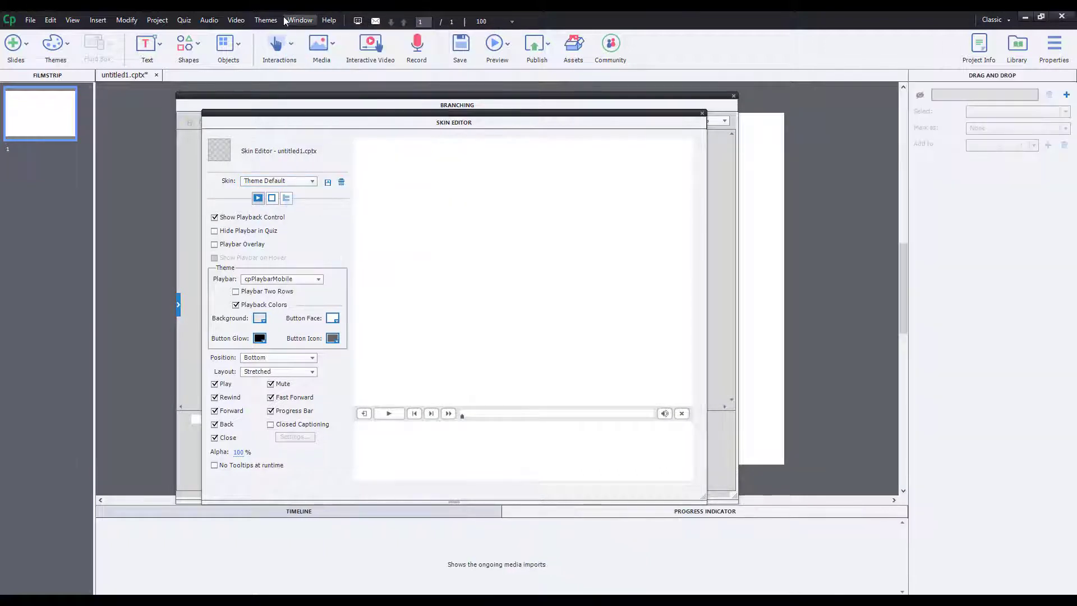
left_click(299, 19)
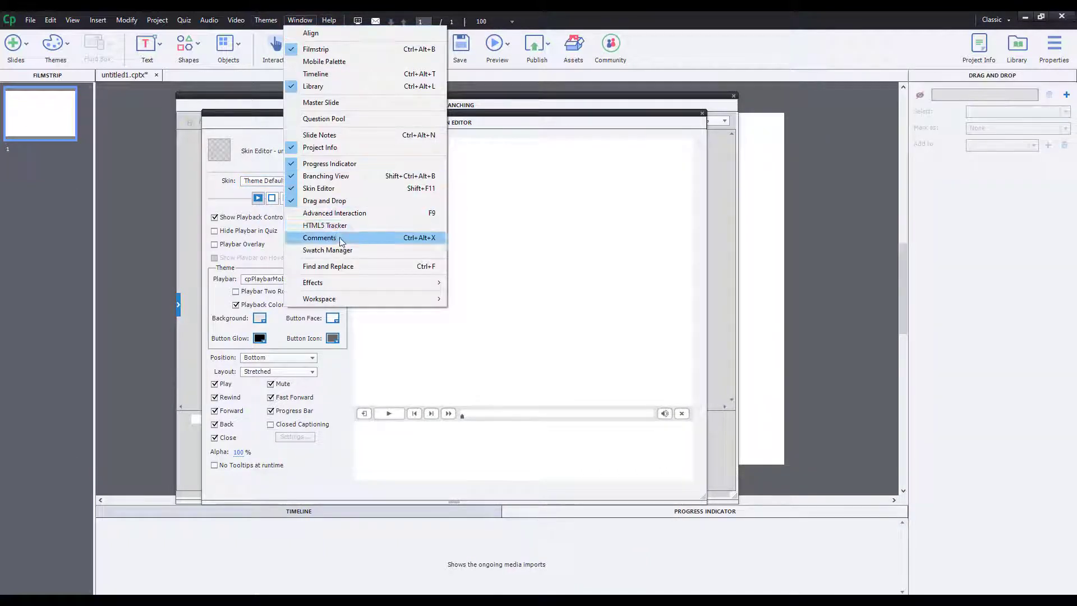
left_click(319, 238)
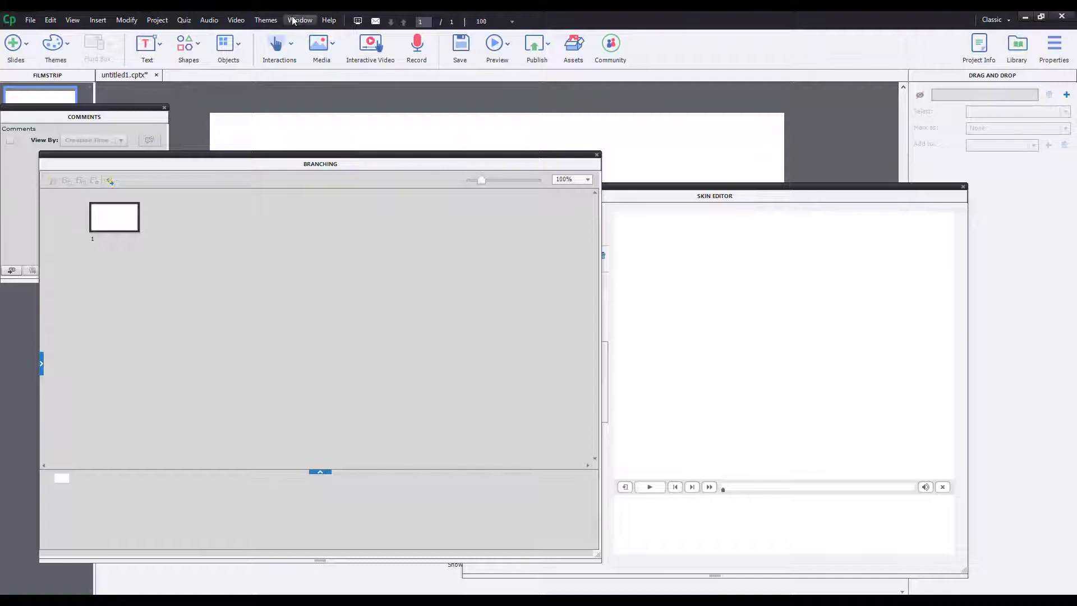
mouse_move(310, 27)
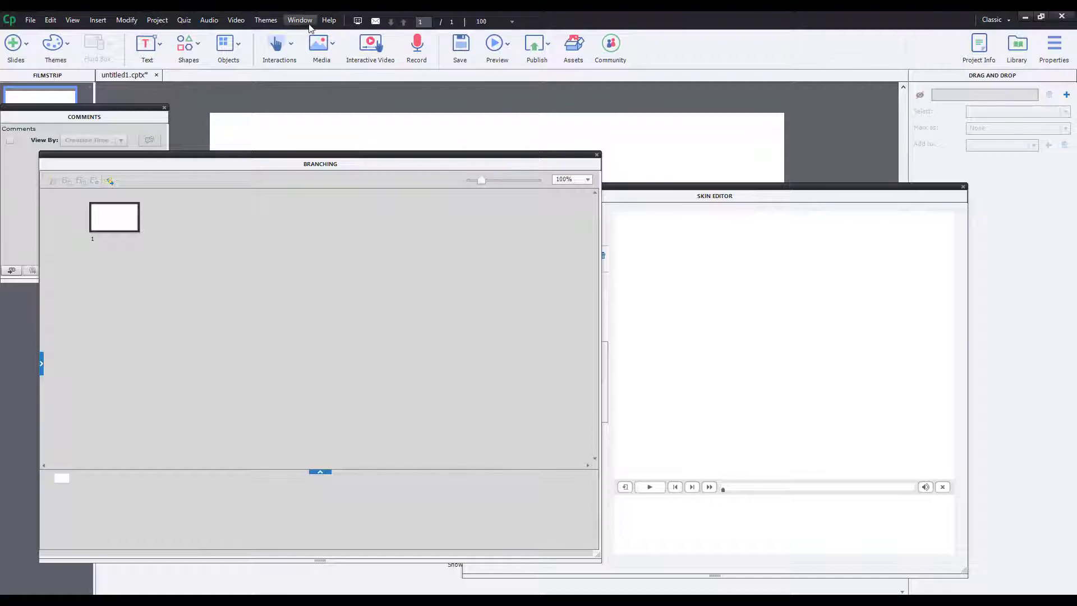
Step: Reset the Classic workspace so only the filmstrip and blank slide remain
left_click(300, 19)
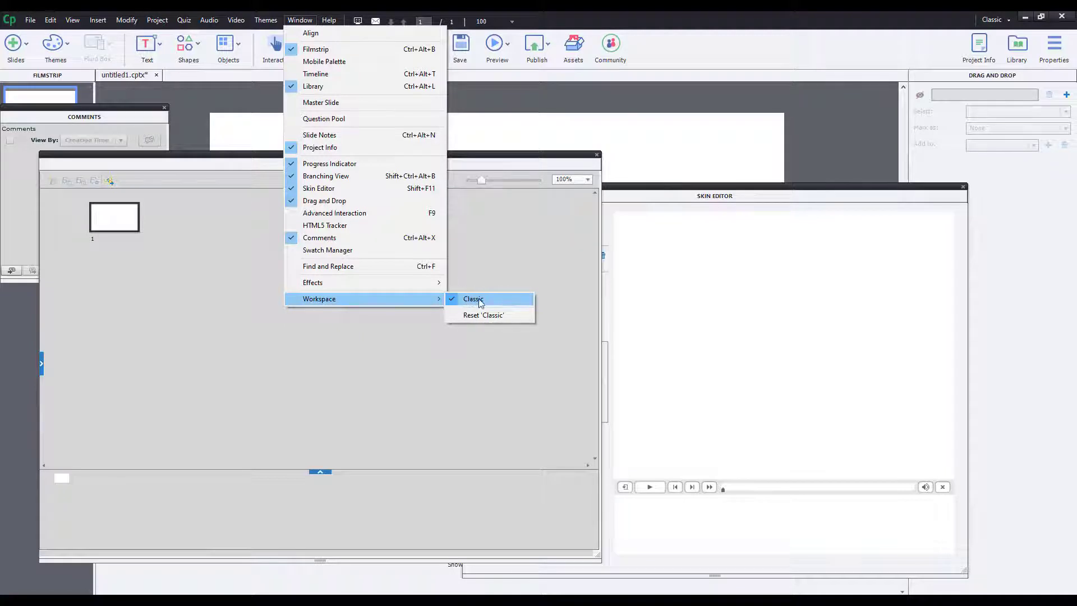
mouse_move(490, 319)
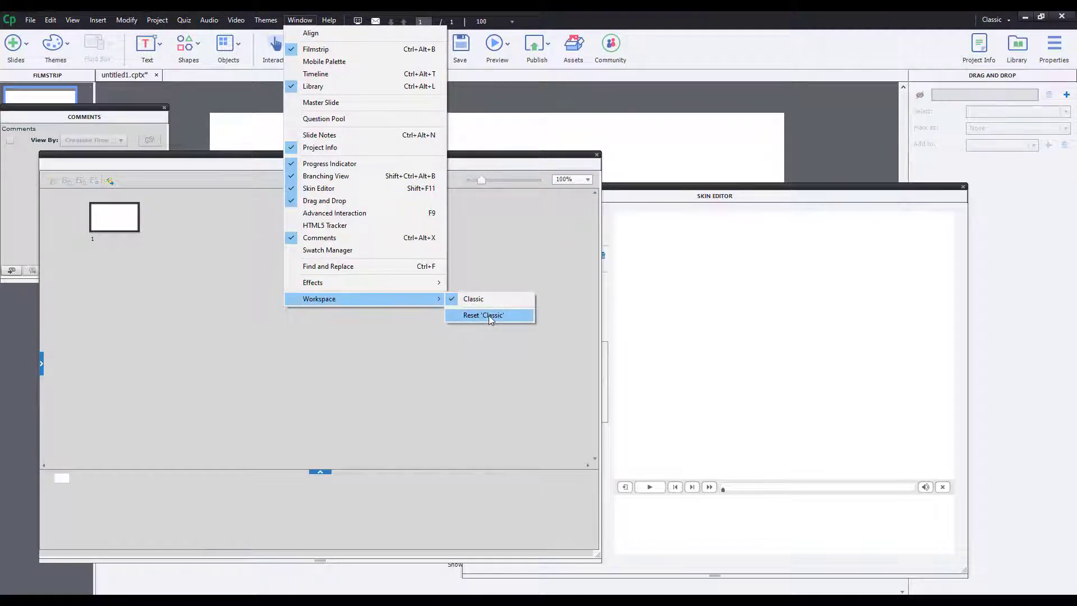
left_click(483, 314)
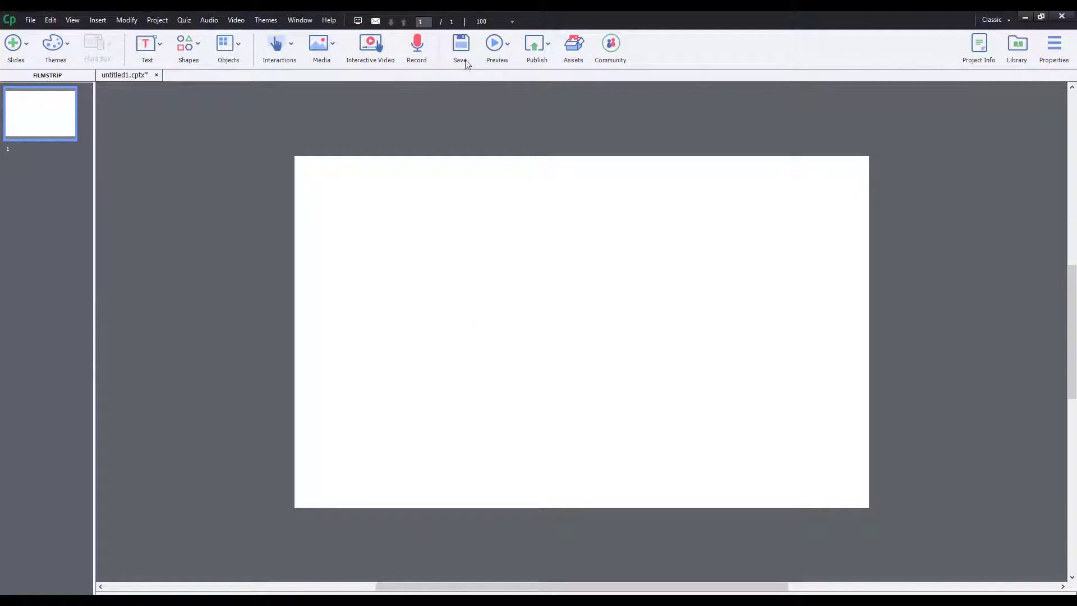
left_click(300, 19)
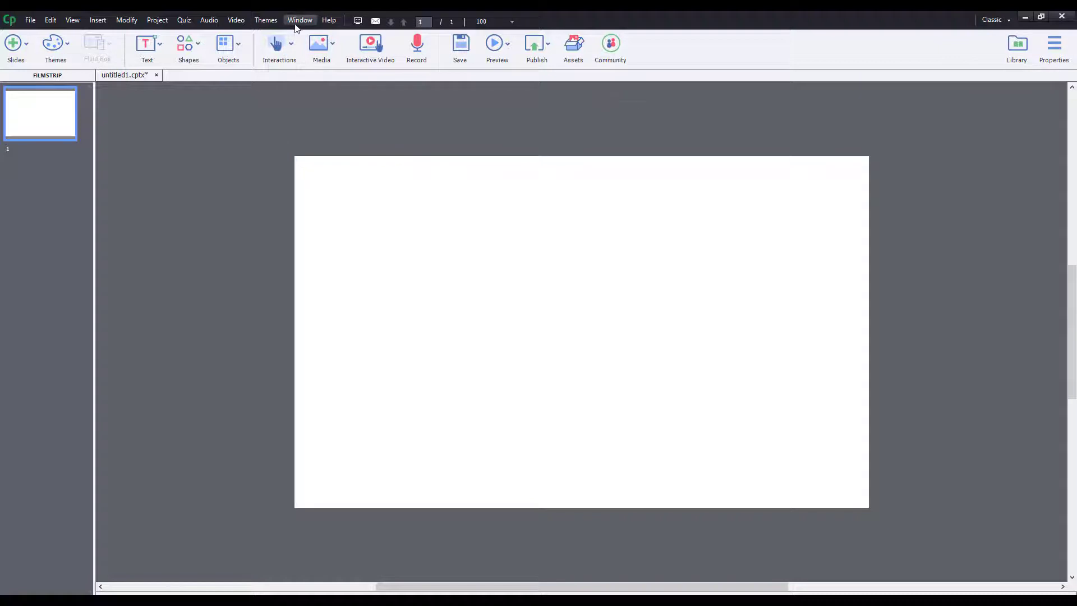
Step: Show the Swatch Manager panel beside the blank slide
left_click(978, 48)
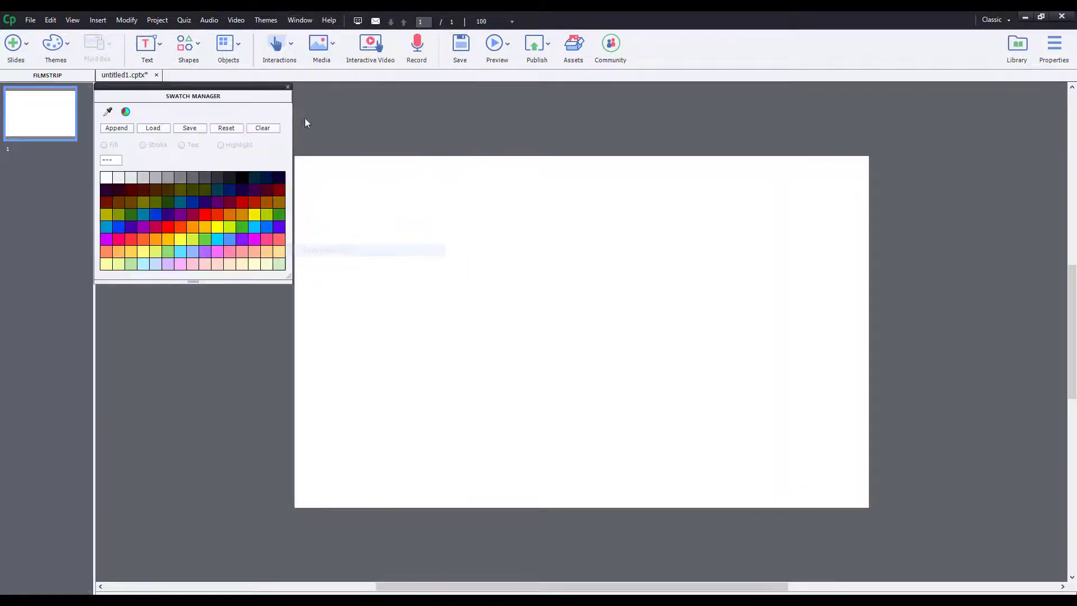
Step: Show the Drag and Drop, HTML5 Tracker and Branching panels, then reset the Classic workspace
left_click(300, 19)
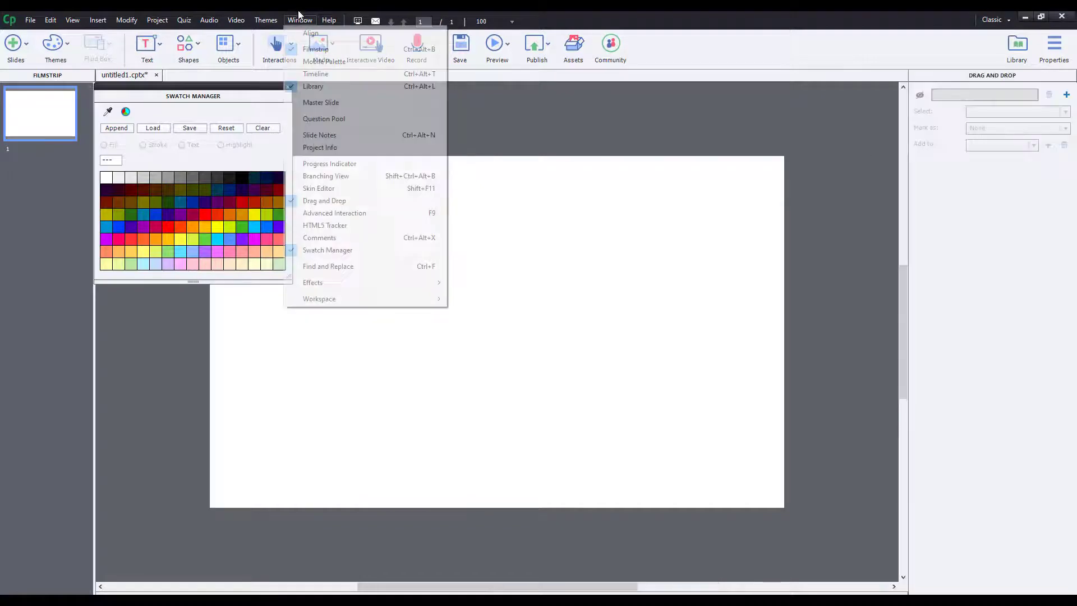
left_click(324, 226)
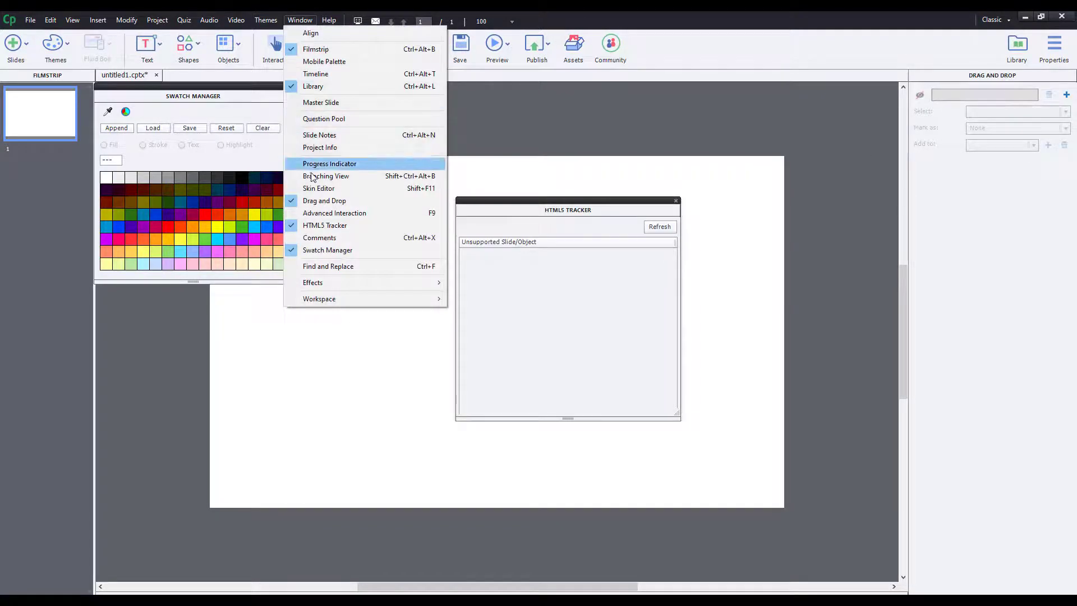
left_click(327, 176)
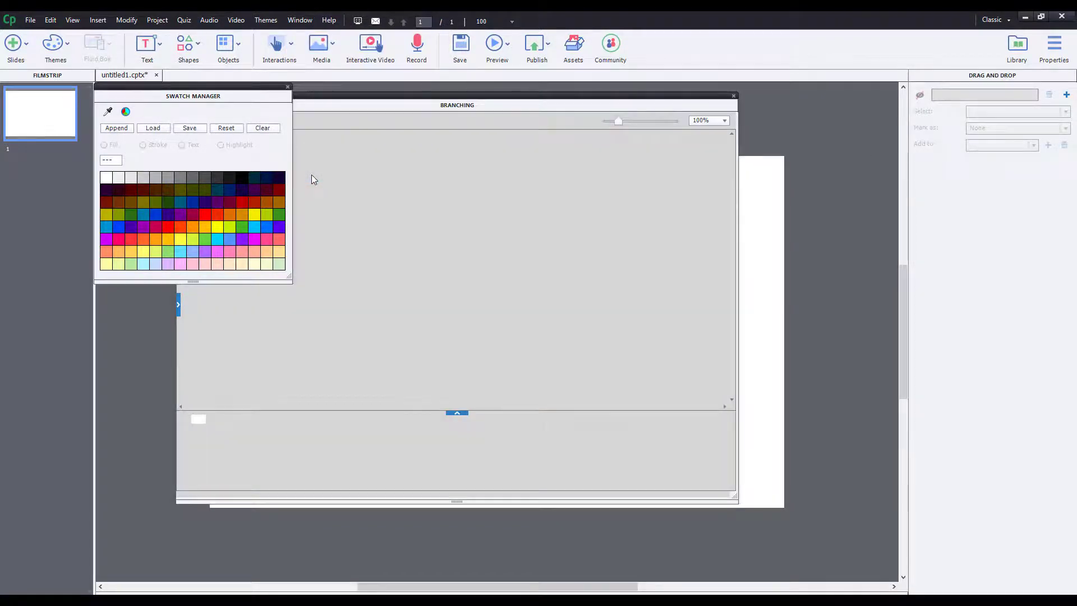
left_click(299, 19)
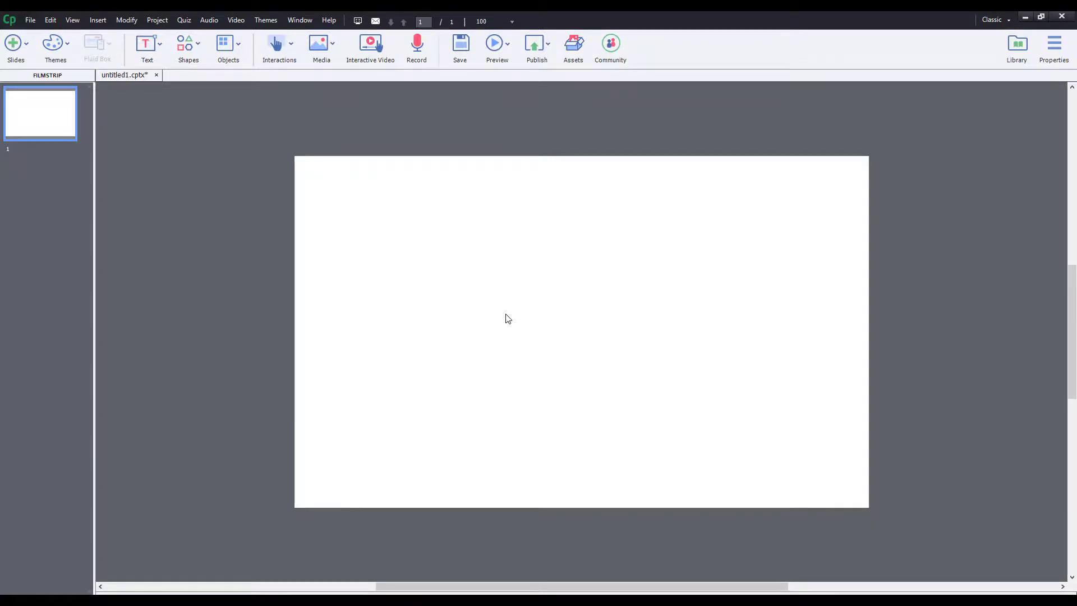
mouse_move(521, 315)
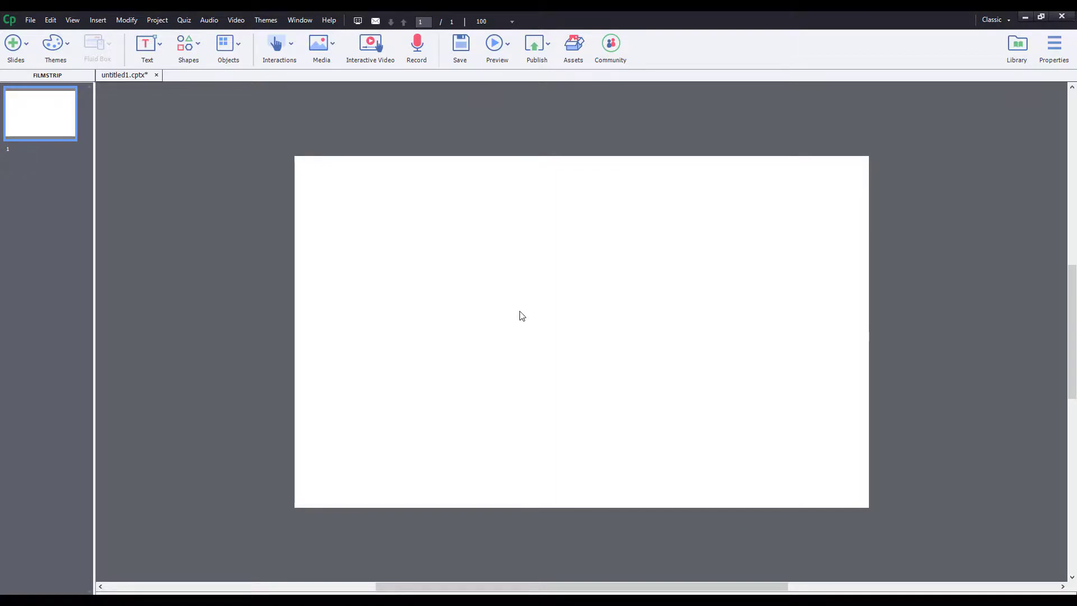